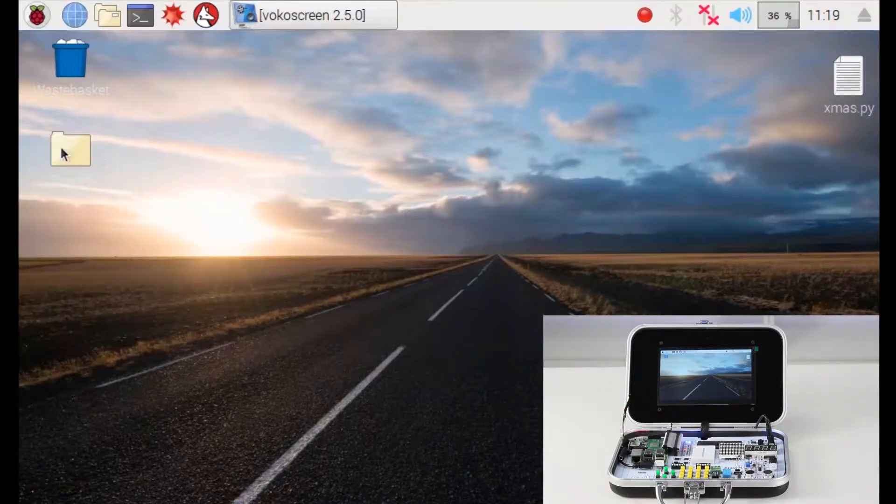
- Open the CrowPi folder from the desktop and bring up opening options for matrix_demo.py
left_click(70, 150)
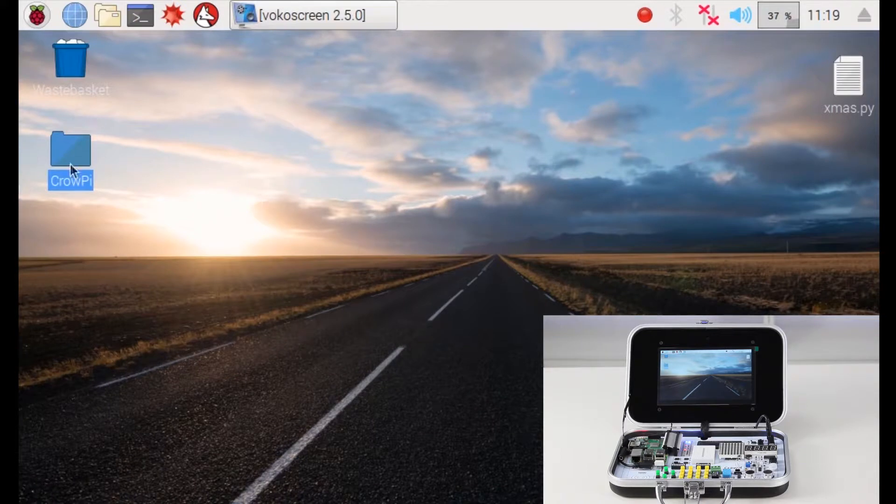
double_click(70, 154)
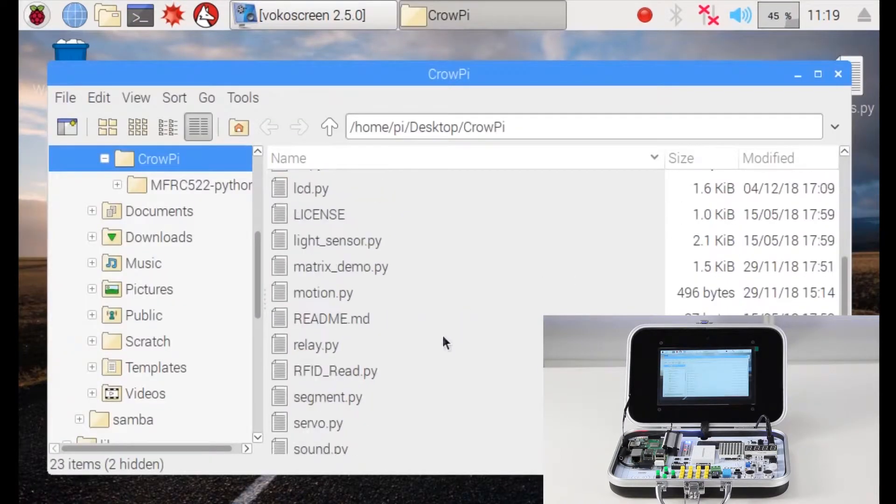
left_click(331, 319)
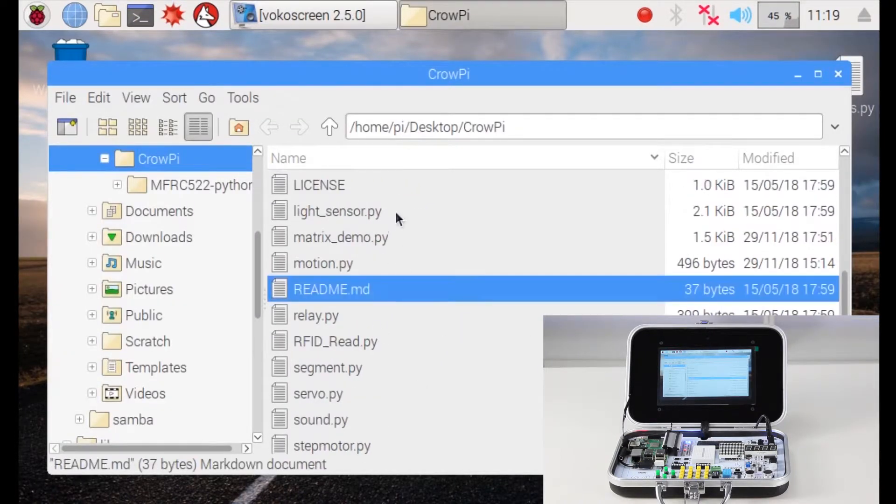
right_click(339, 238)
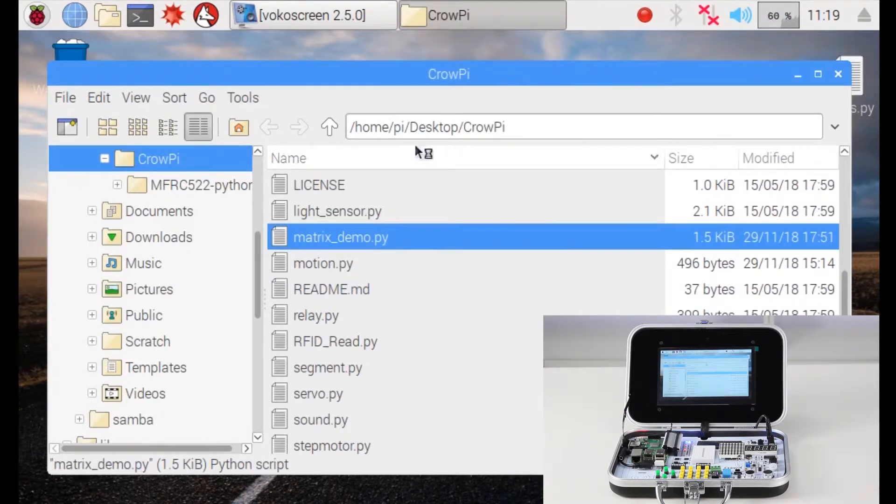
- Load matrix_demo.py into the Thonny editor and move into its header comments and imports
double_click(340, 237)
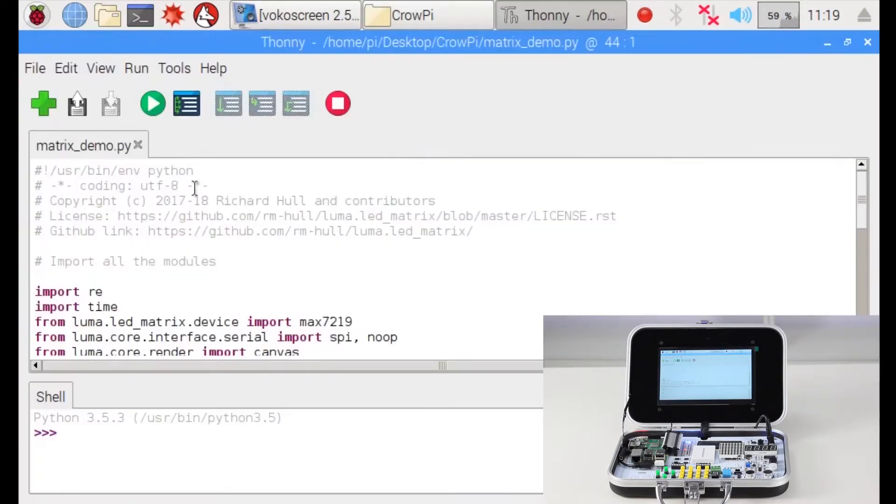
left_click(103, 291)
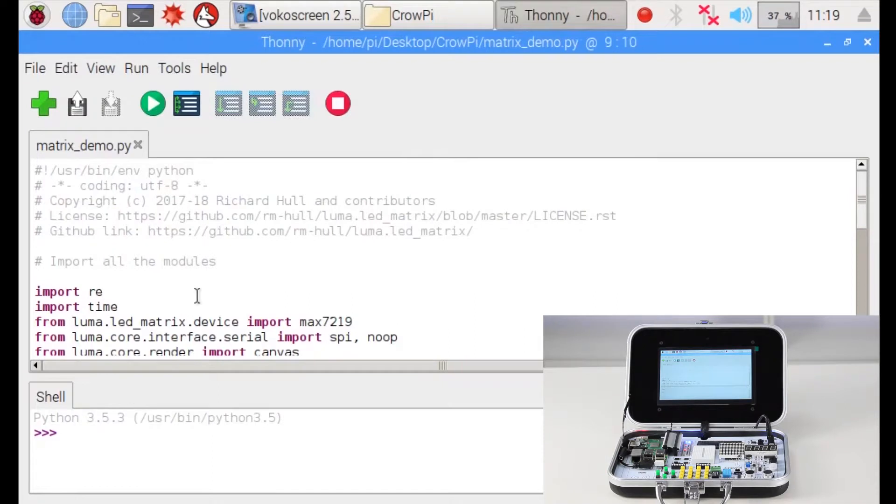
left_click(103, 293)
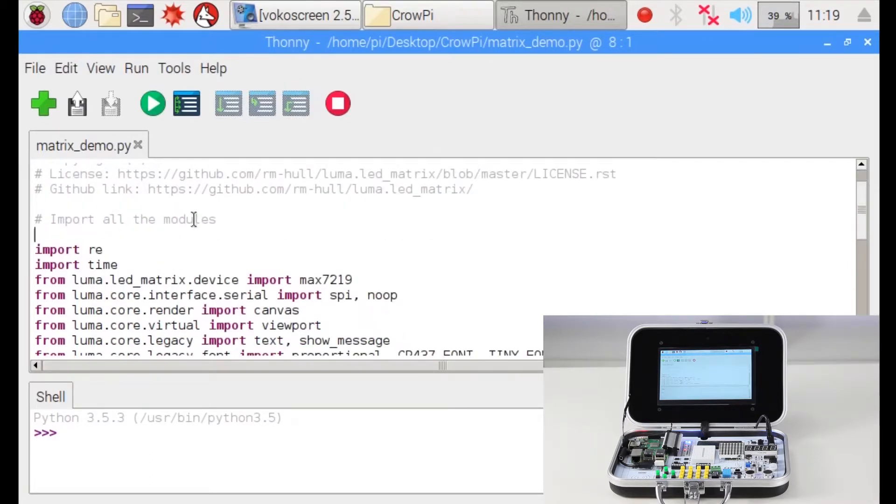
mouse_move(202, 218)
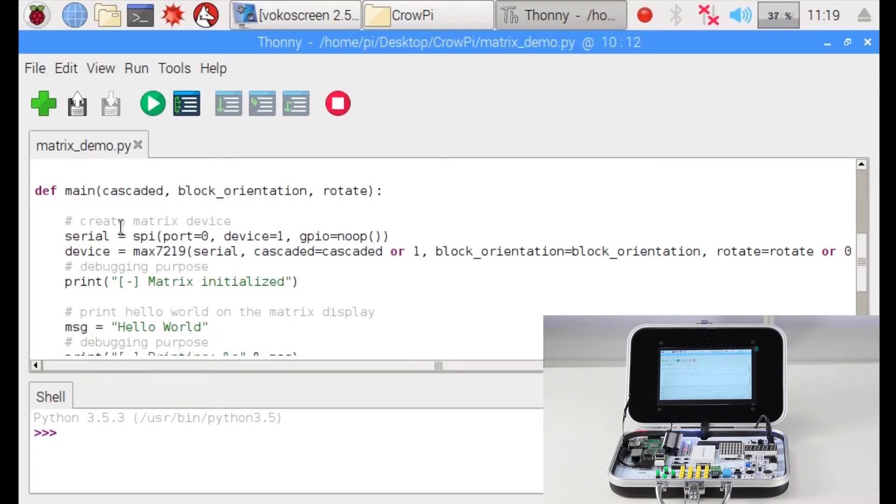
scroll("down", 3)
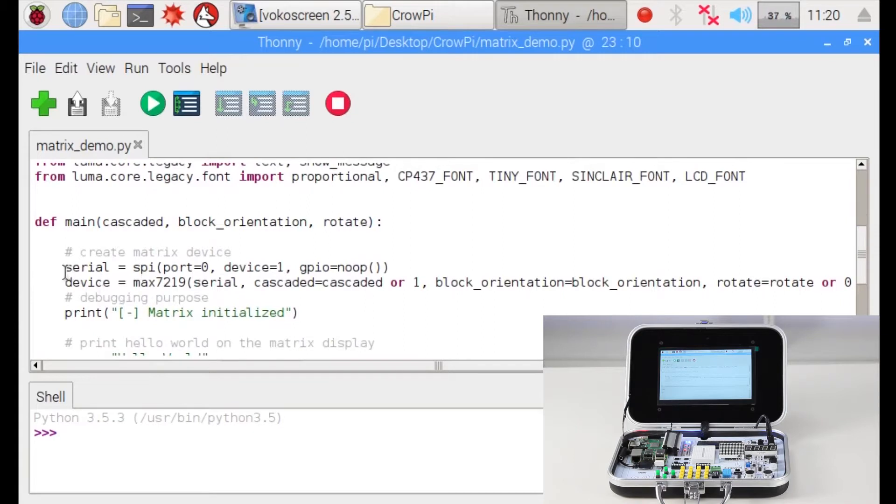
double_click(87, 268)
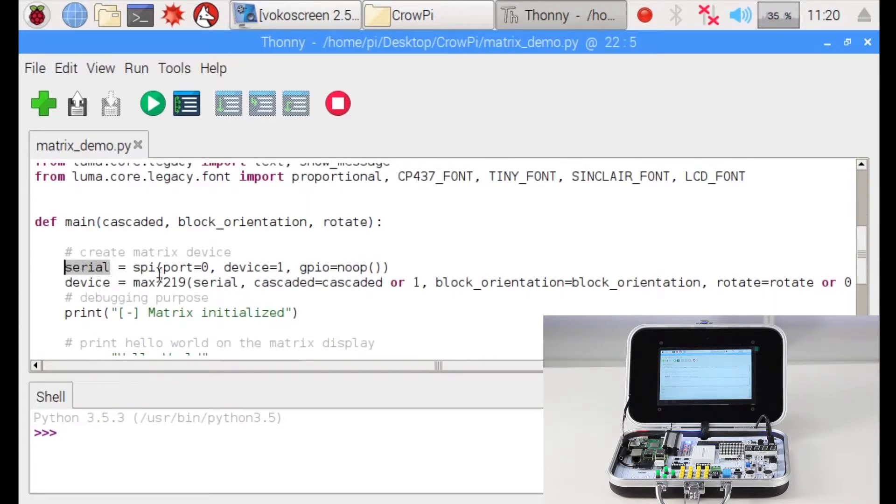
left_click(186, 267)
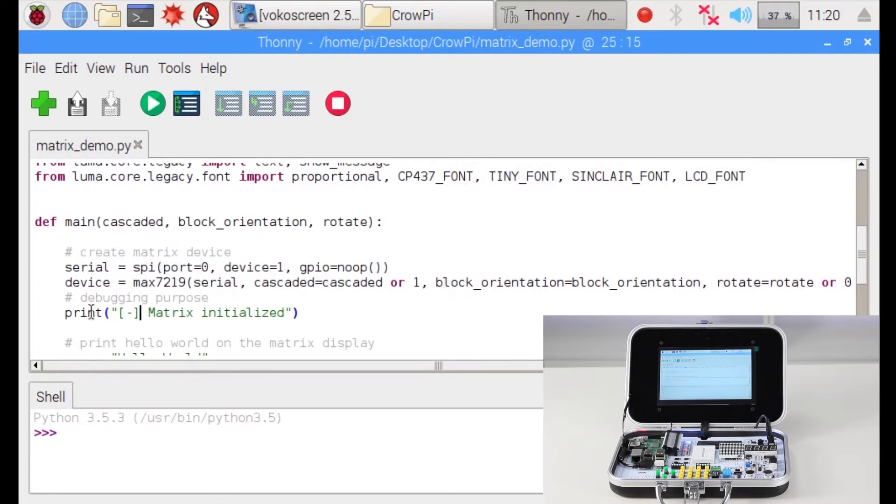
double_click(160, 282)
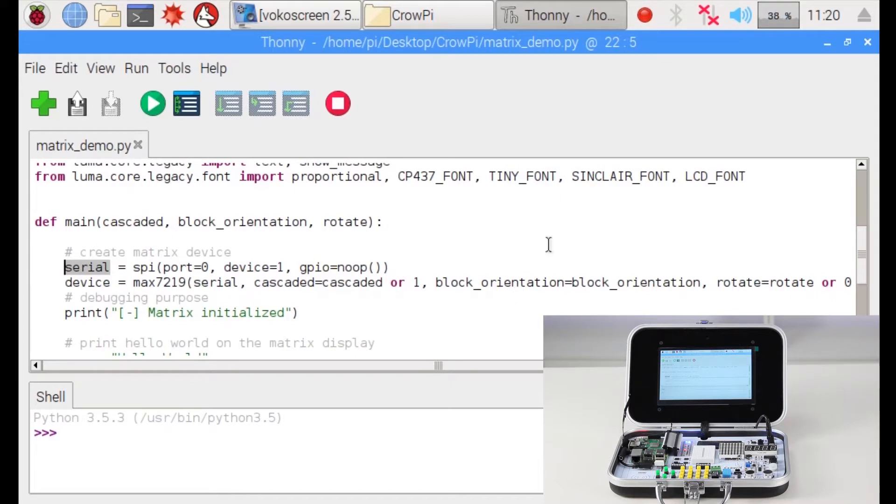
mouse_move(465, 262)
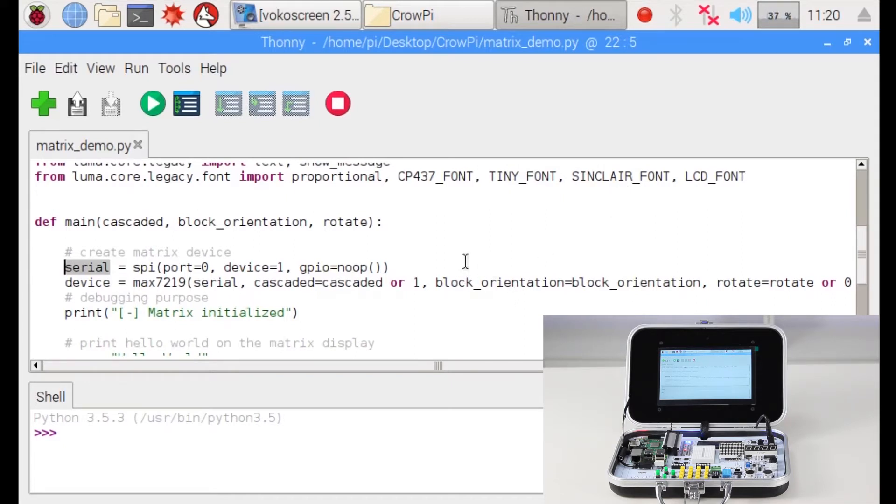
mouse_move(315, 313)
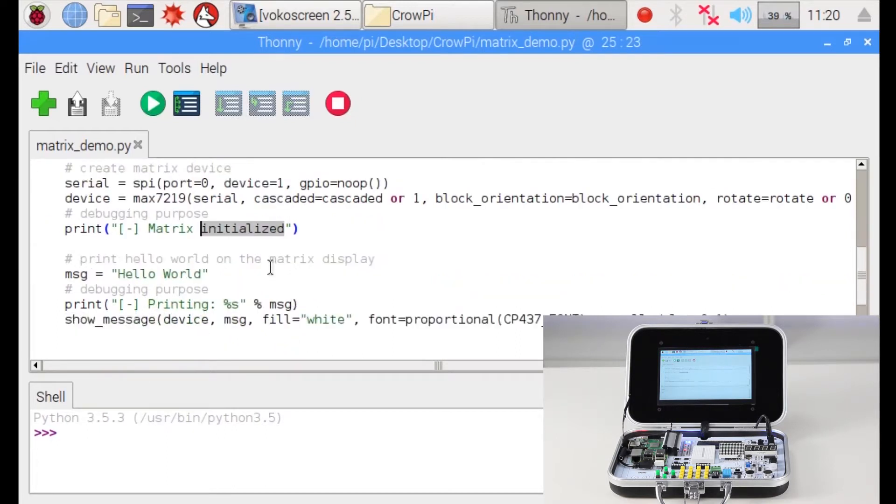
mouse_move(142, 283)
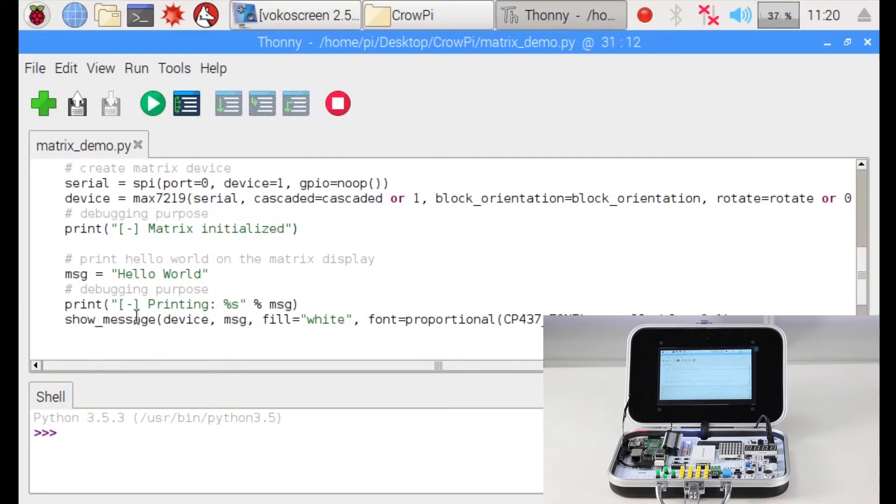
double_click(185, 319)
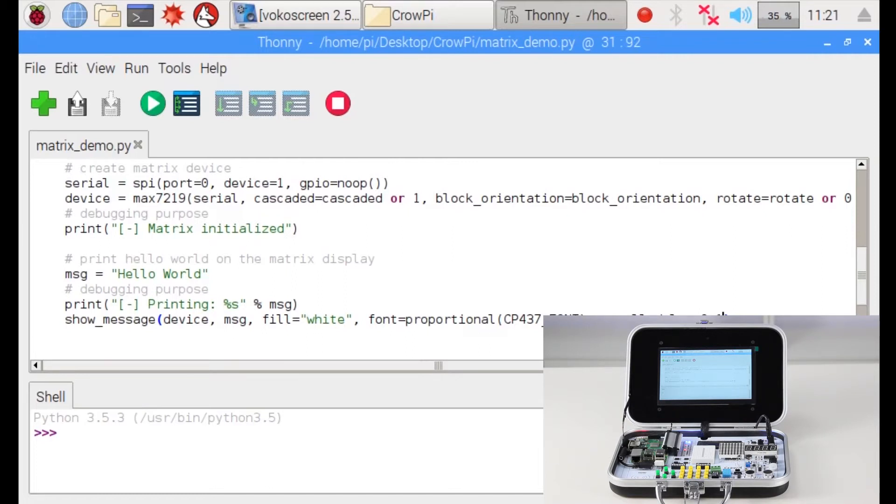
- Run matrix_demo.py in Thonny, hitting the missing luma ImportError, and bring up an LXTerminal window
scroll("down", 3)
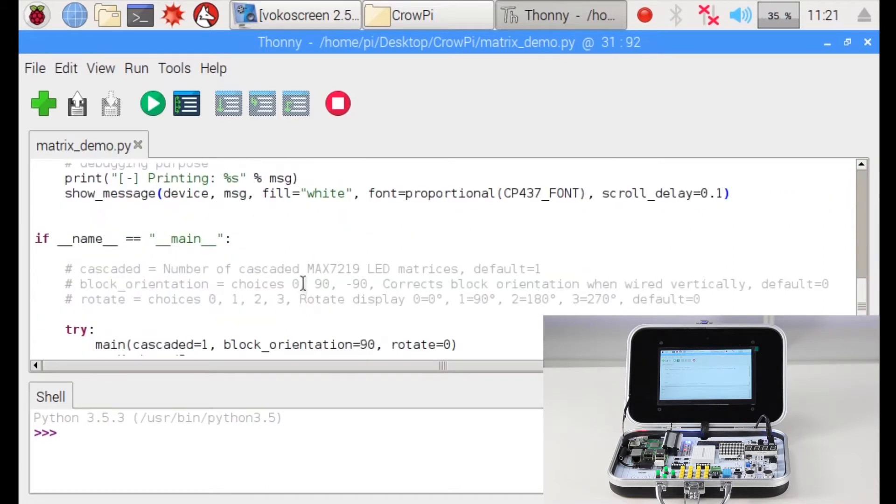
scroll("down", 3)
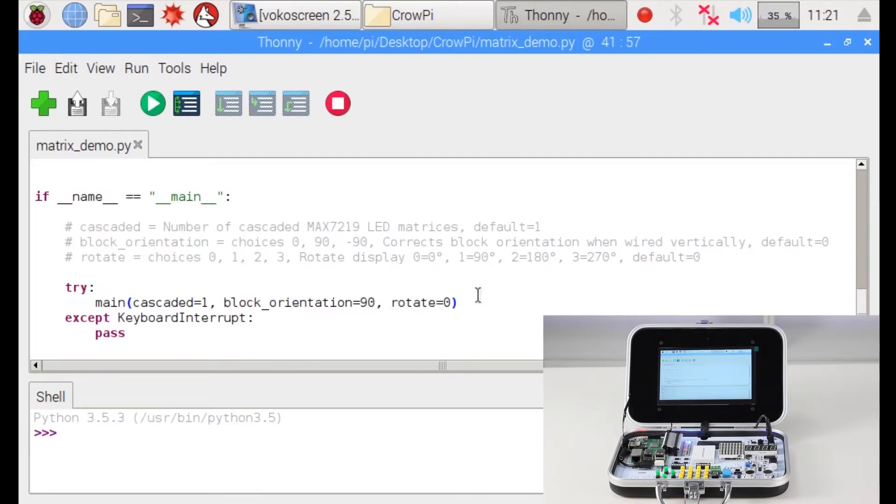
left_click(457, 302)
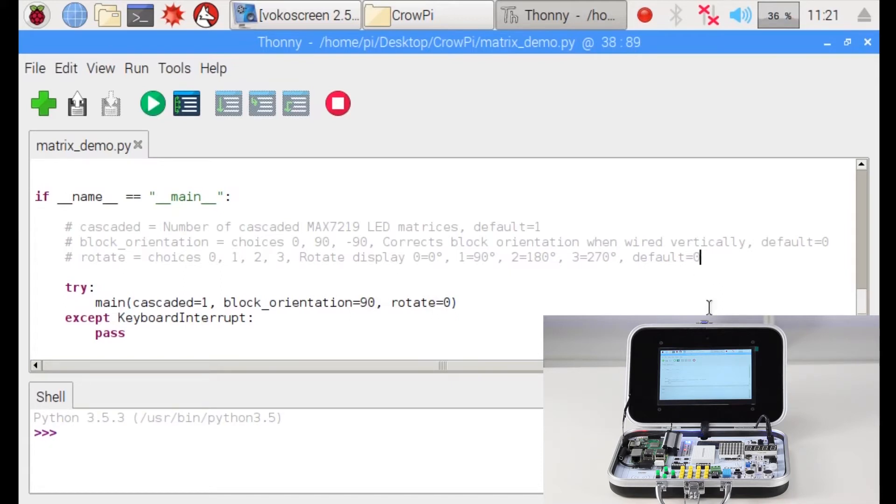
mouse_move(371, 243)
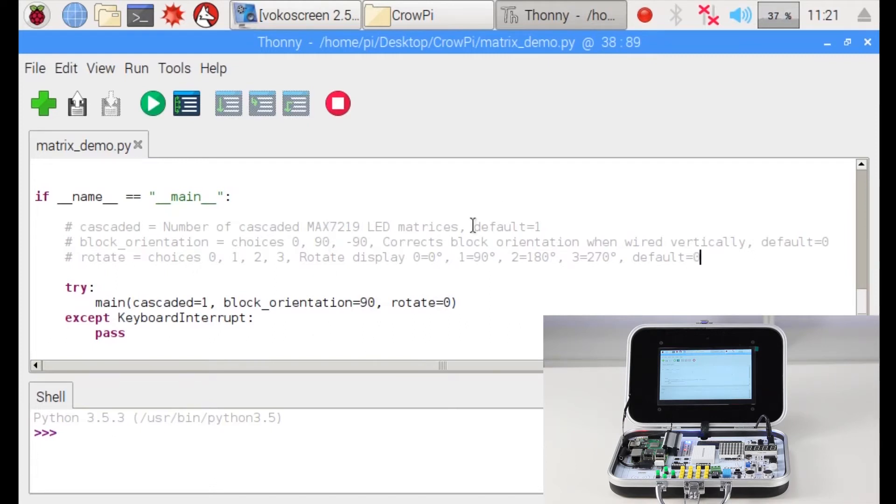
mouse_move(305, 240)
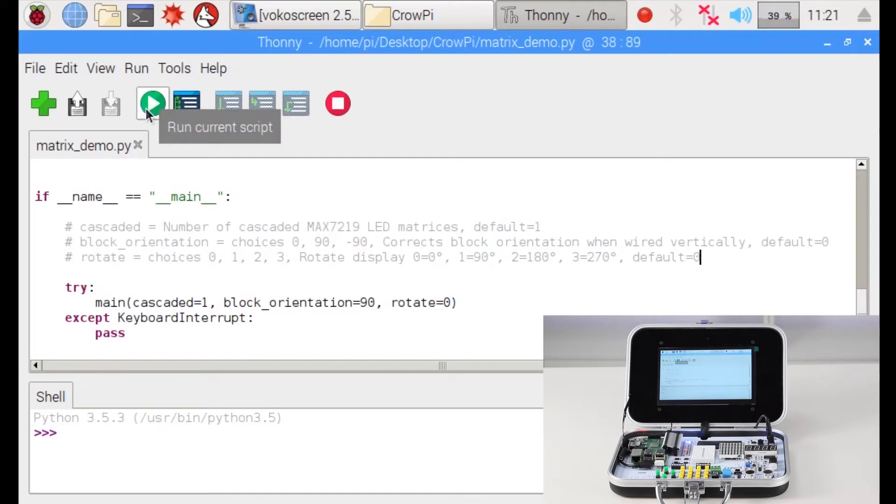
left_click(152, 104)
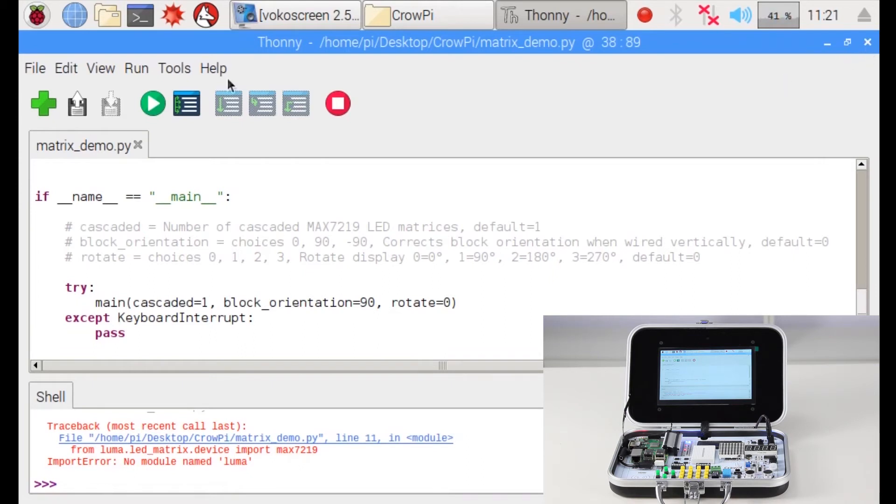
left_click(140, 15)
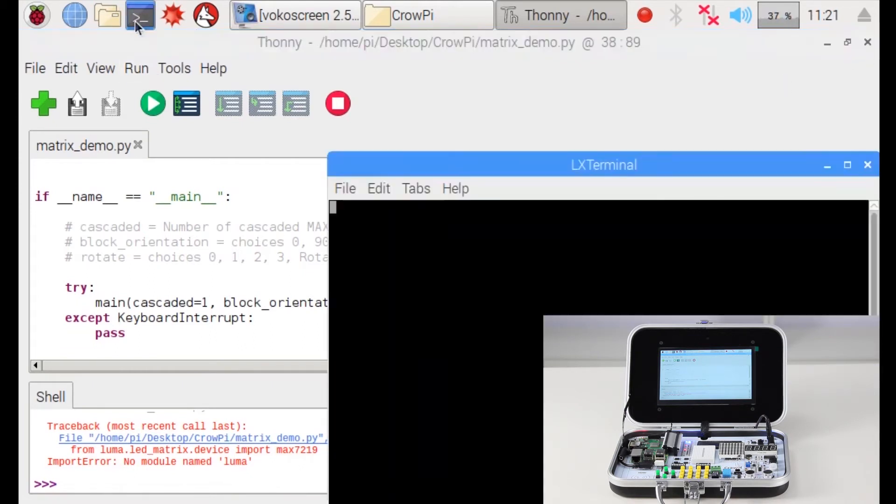
- Reposition the terminal and change directory into Desktop and then CrowPi
left_click_drag(604, 164, 542, 124)
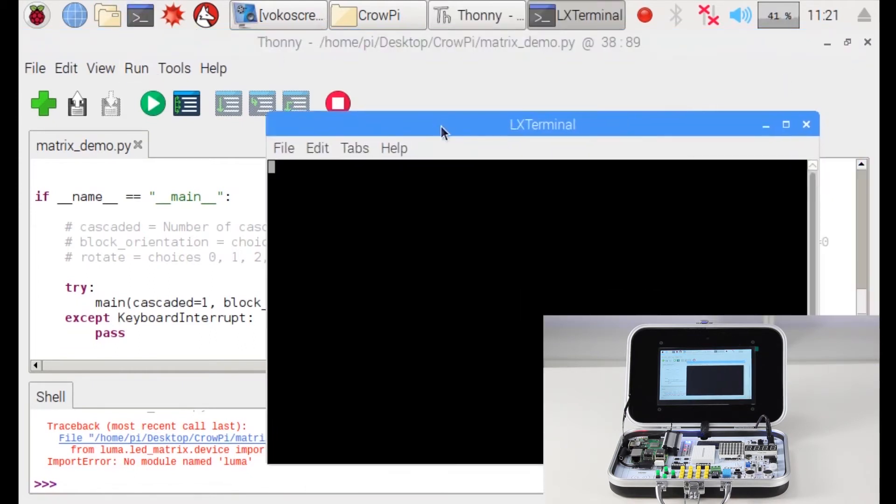
type("cd D")
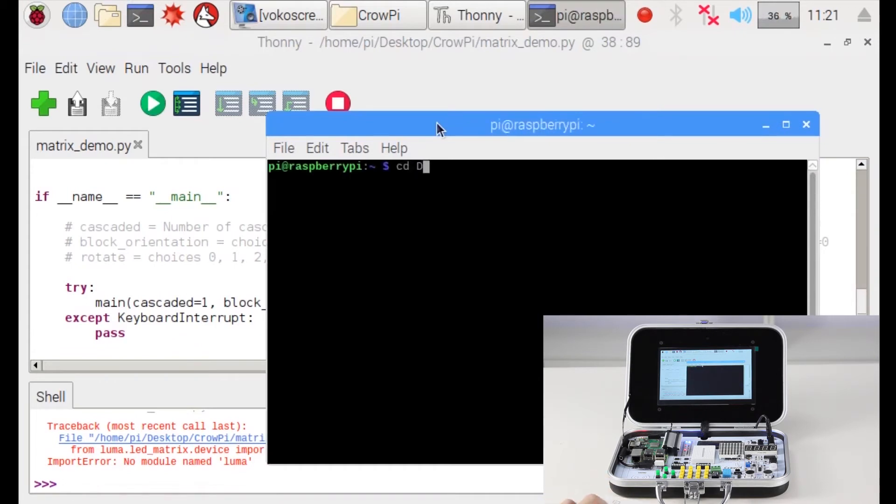
key("Return")
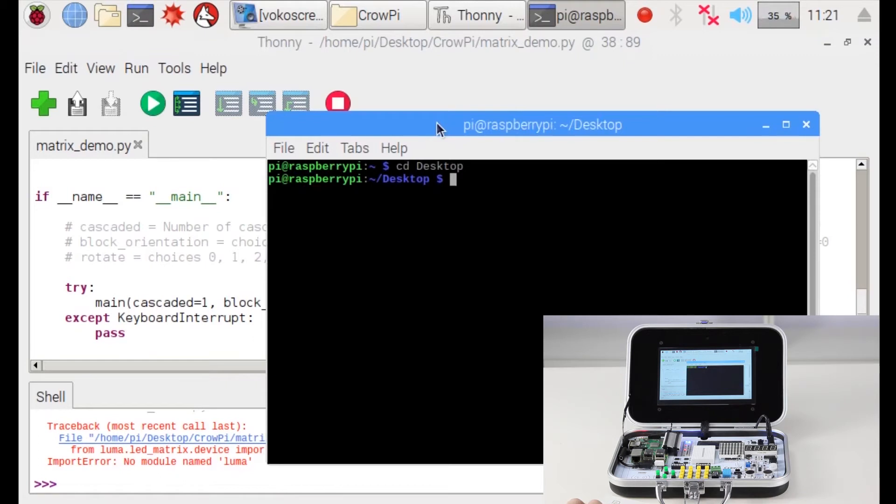
type("cd")
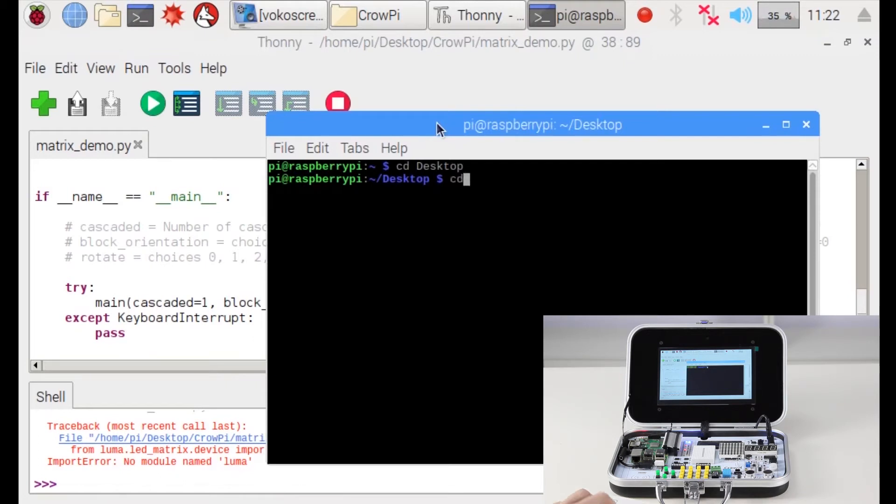
type("CrowPi")
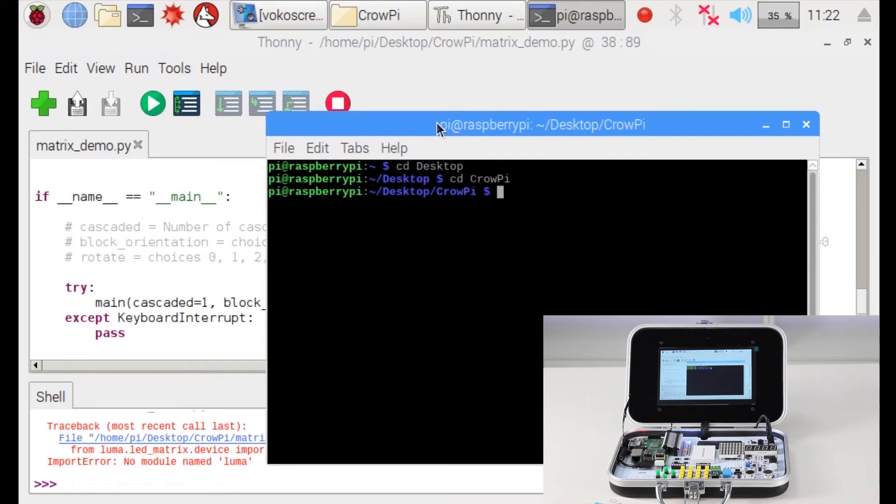
mouse_move(563, 52)
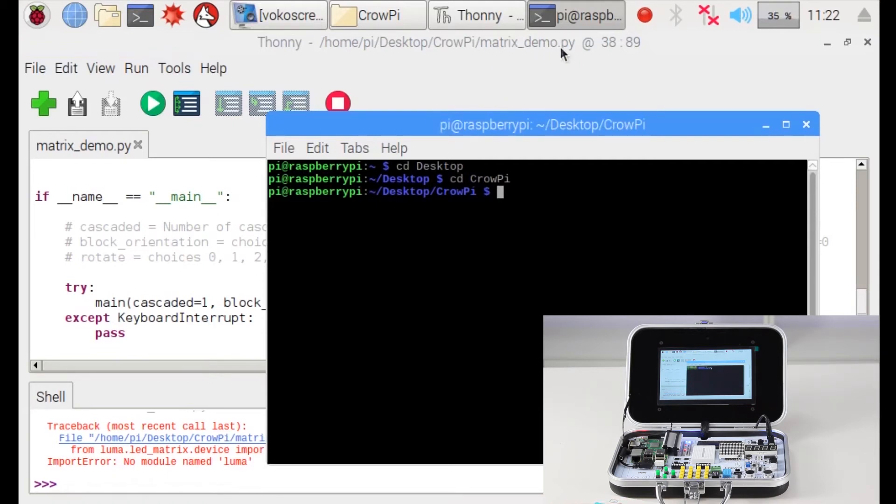
- Start entering the python matrix_demo.py command to run the demo from the shell
type("python matrix_demo.py")
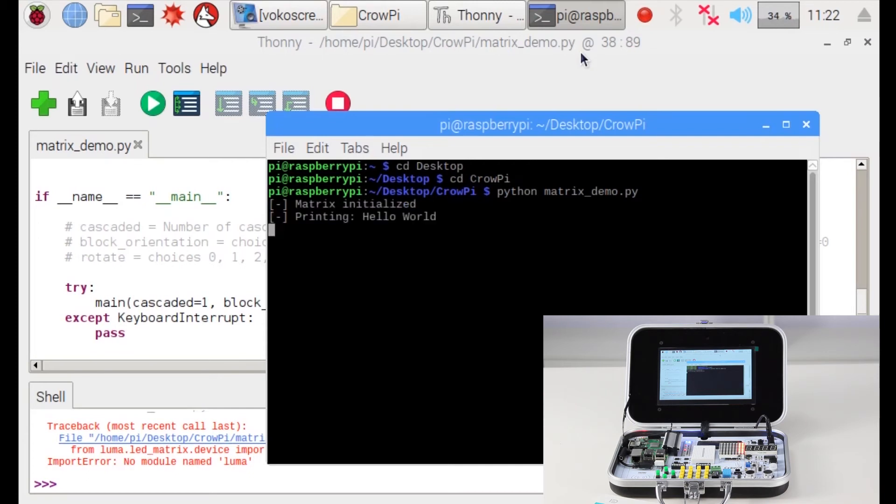
mouse_move(385, 209)
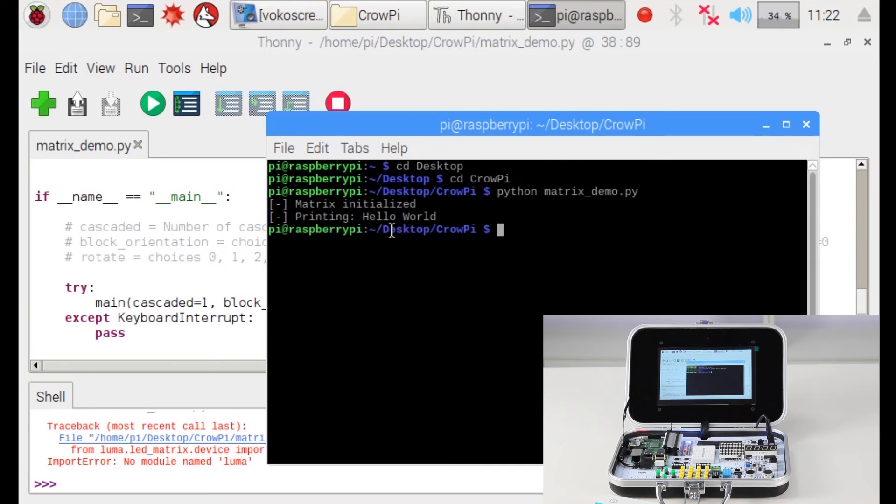
mouse_move(432, 363)
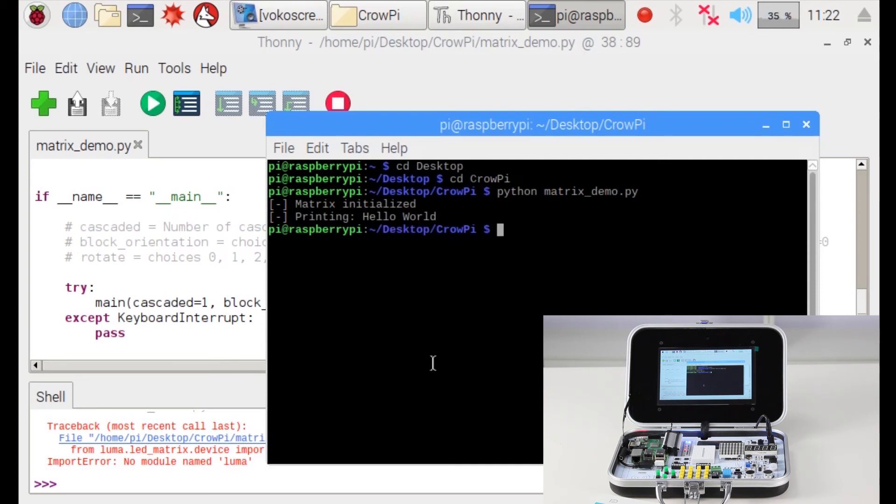
mouse_move(487, 314)
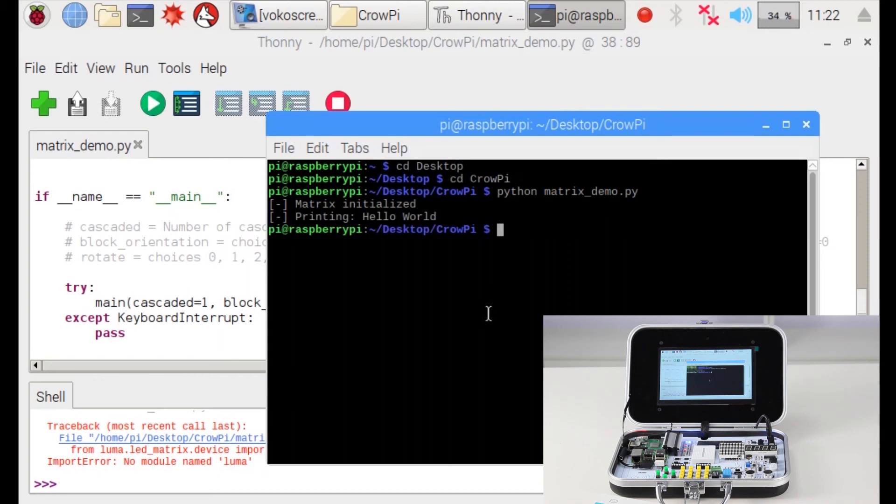
mouse_move(552, 293)
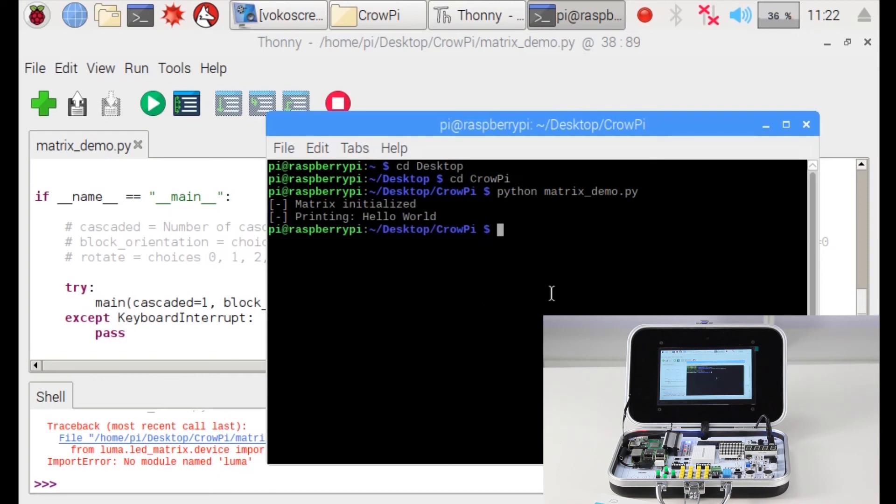
mouse_move(548, 229)
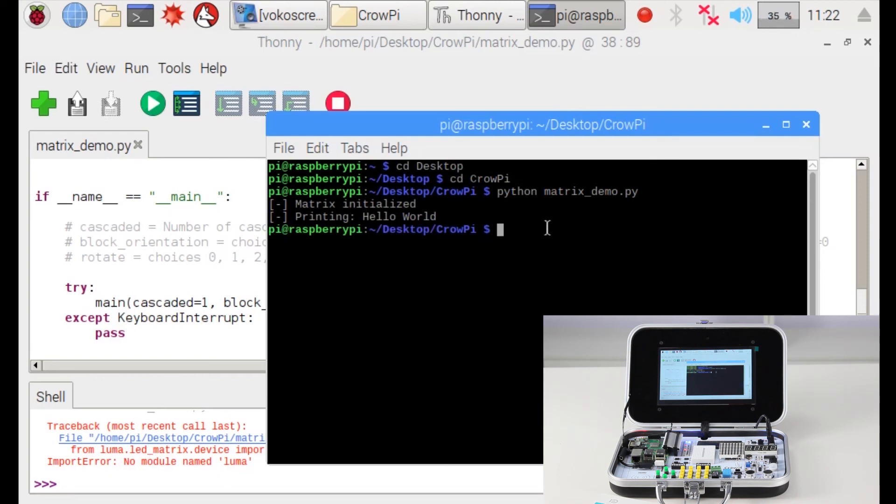